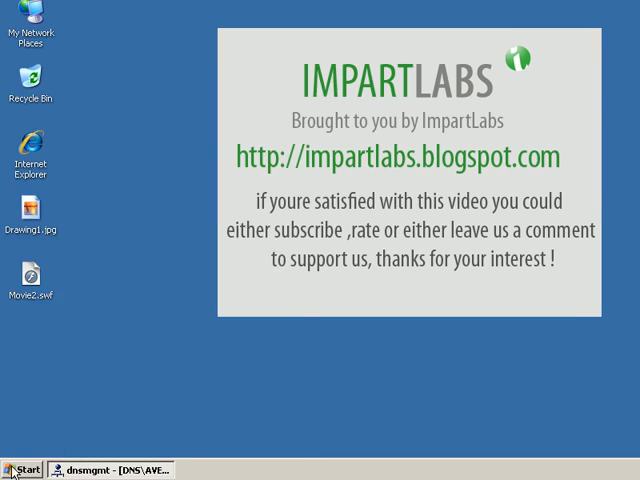
- Open Windows Firewall from the Start menu's Control Panel
{"action": "left_click", "coordinate": [22, 470]}
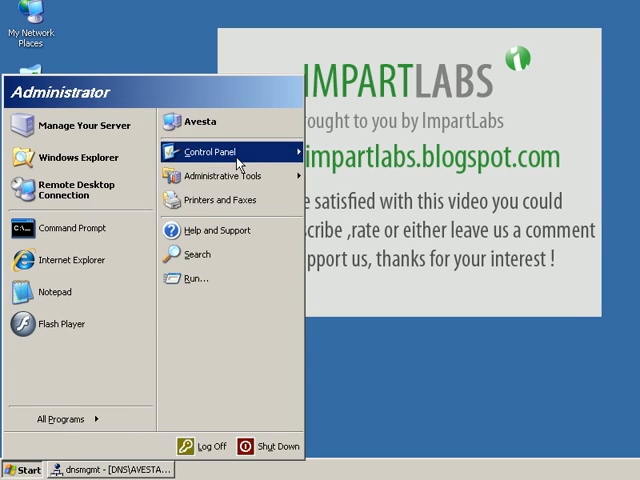
{"action": "left_click", "coordinate": [217, 151]}
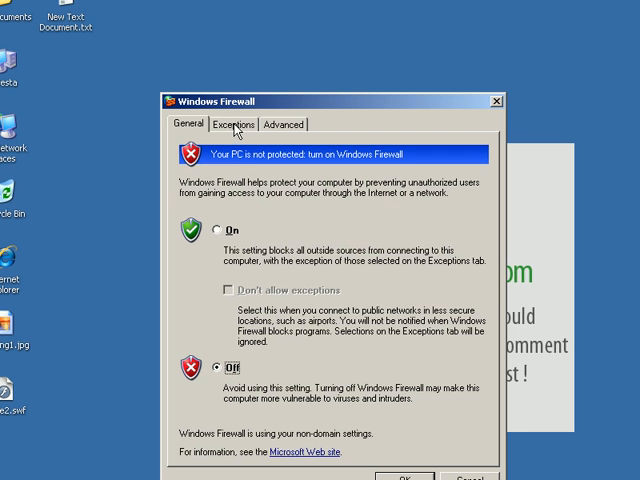
- Show the Windows Firewall Exceptions tab listing allowed programs and services
{"action": "left_click", "coordinate": [234, 123]}
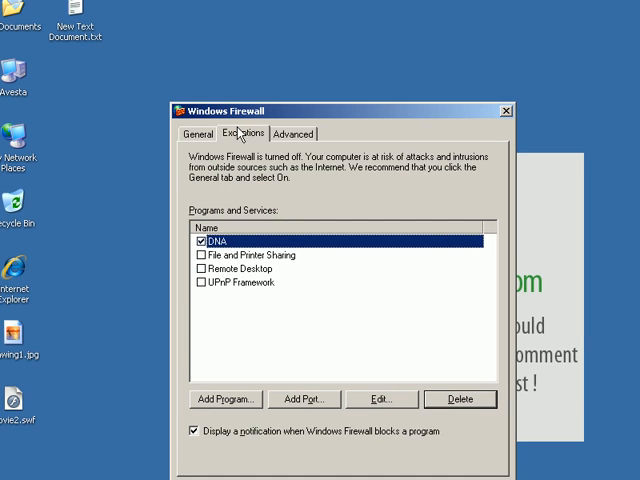
- Add a port exception named BitTorrent for TCP port 43400
{"action": "left_click", "coordinate": [305, 399]}
{"action": "type", "text": "Bit"}
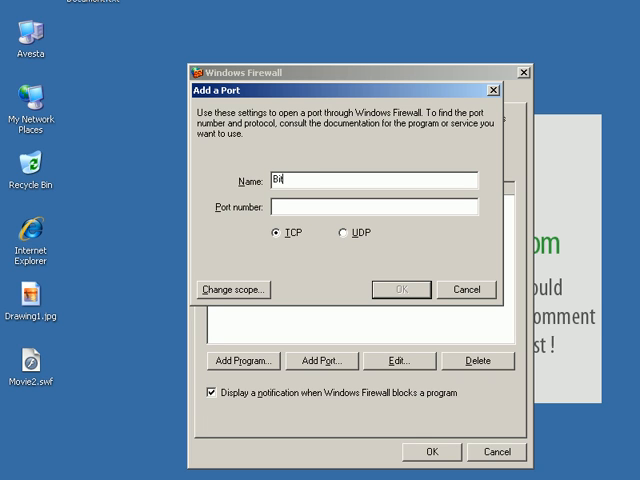
{"action": "type", "text": "Torrent"}
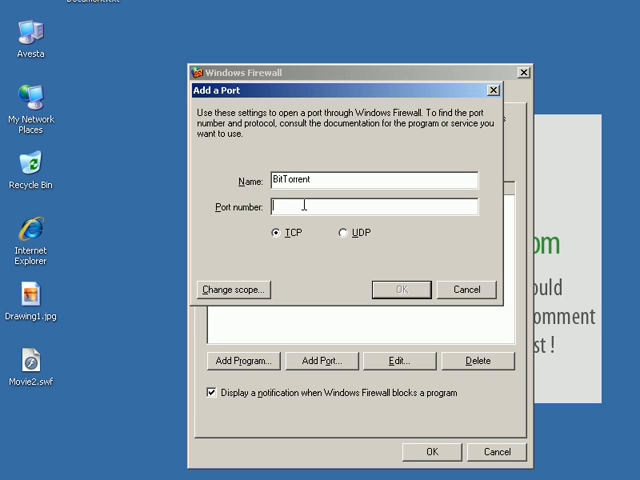
{"action": "type", "text": "43400"}
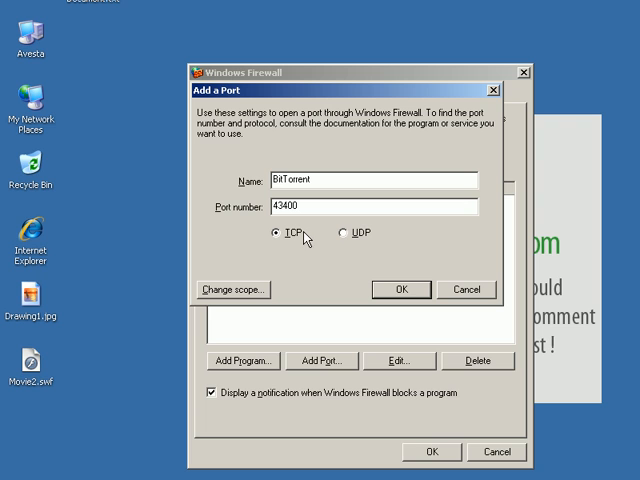
{"action": "mouse_move", "coordinate": [352, 248]}
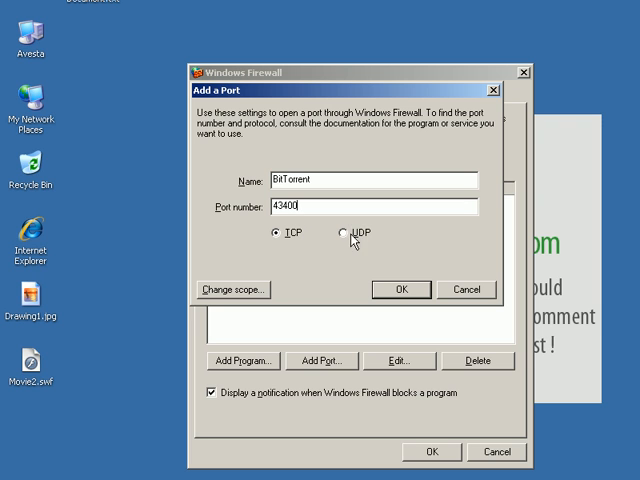
{"action": "mouse_move", "coordinate": [370, 237]}
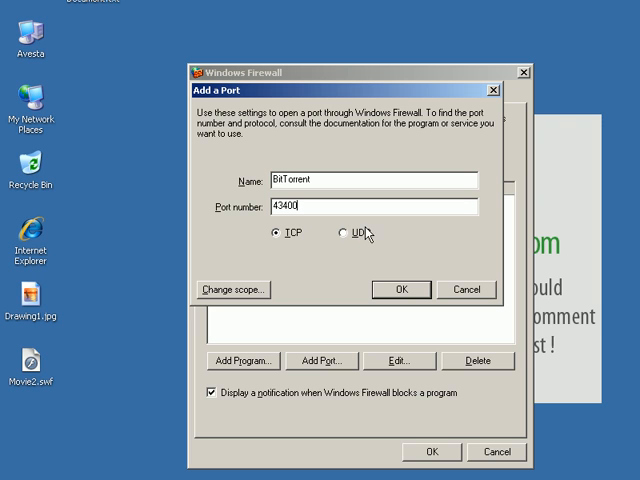
{"action": "mouse_move", "coordinate": [352, 245]}
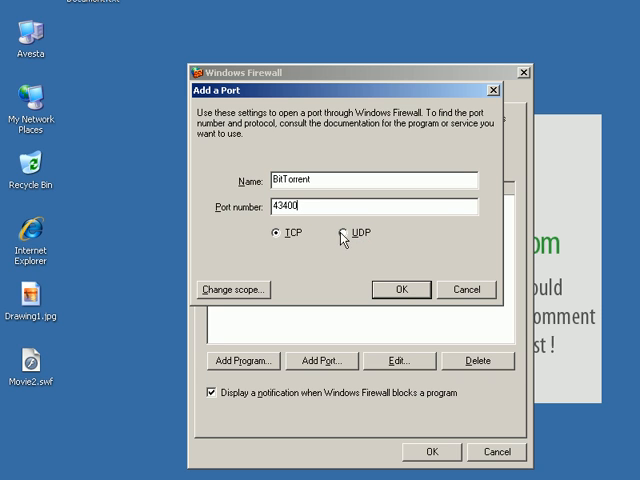
{"action": "mouse_move", "coordinate": [340, 230]}
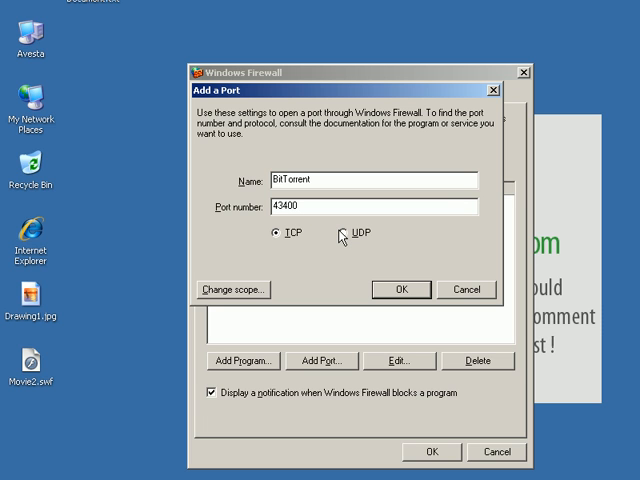
{"action": "mouse_move", "coordinate": [341, 243]}
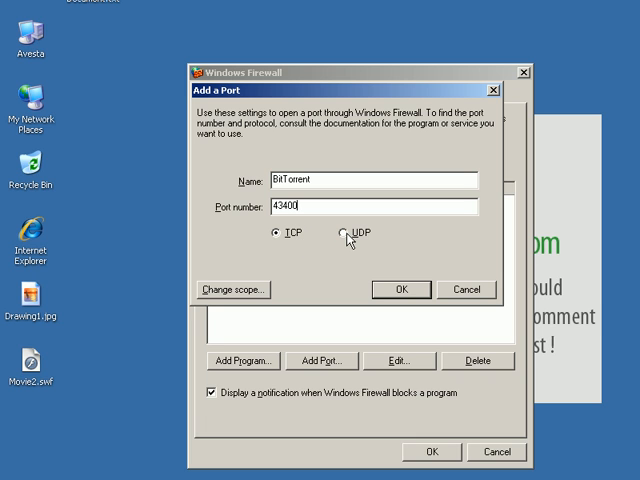
{"action": "mouse_move", "coordinate": [348, 243]}
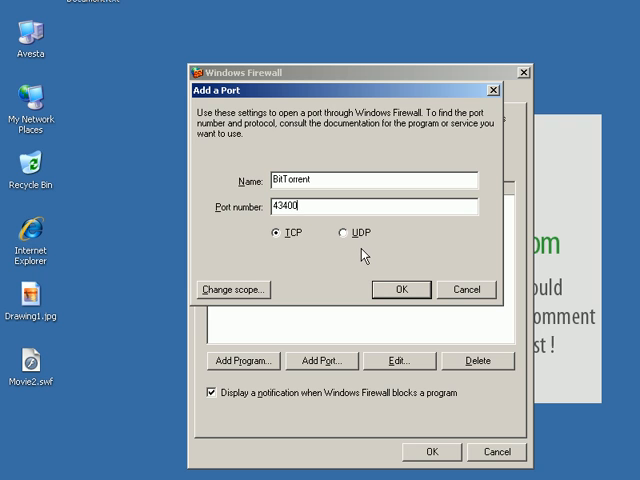
{"action": "mouse_move", "coordinate": [328, 248]}
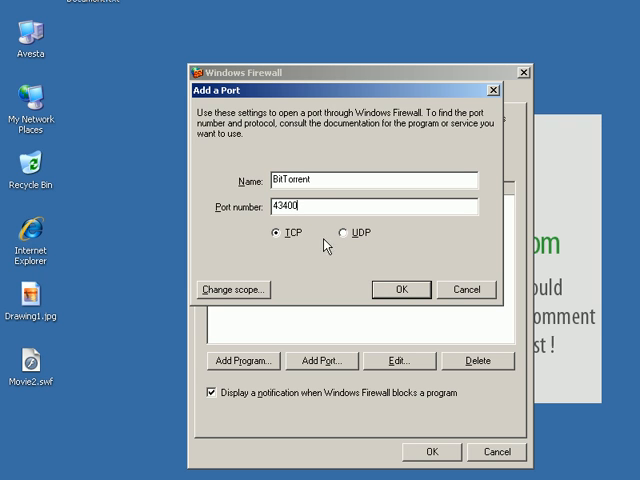
- Confirm the BitTorrent port exception and close Windows Firewall with OK
{"action": "left_click", "coordinate": [400, 289]}
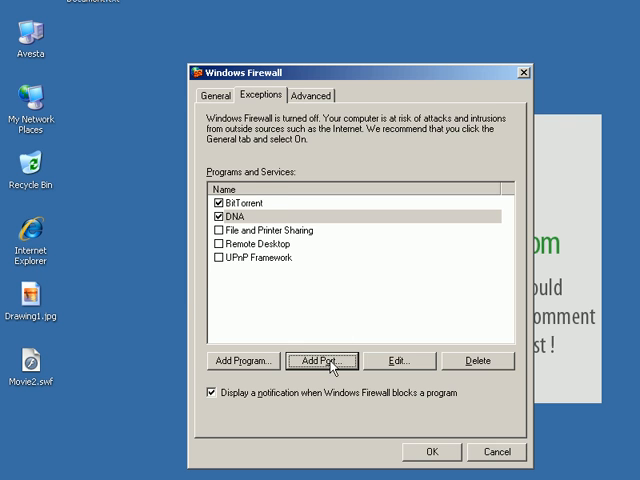
{"action": "left_click", "coordinate": [322, 361]}
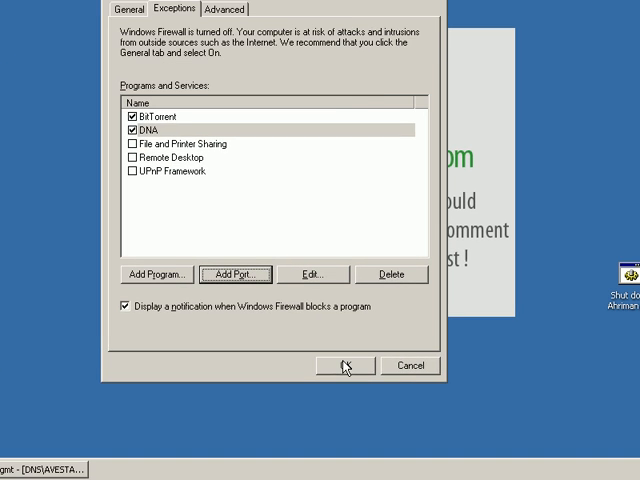
{"action": "left_click", "coordinate": [344, 365]}
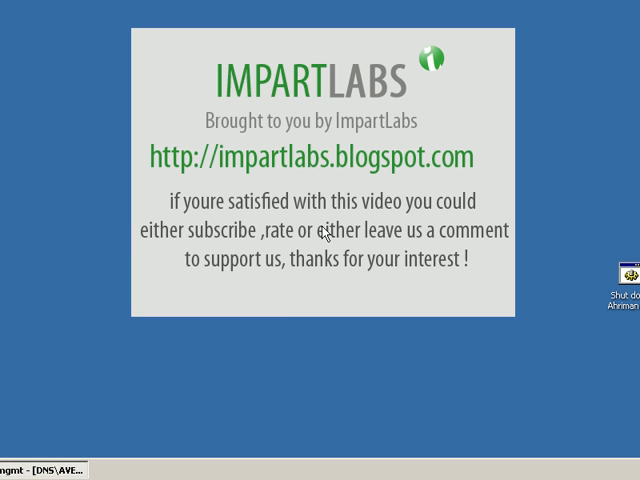